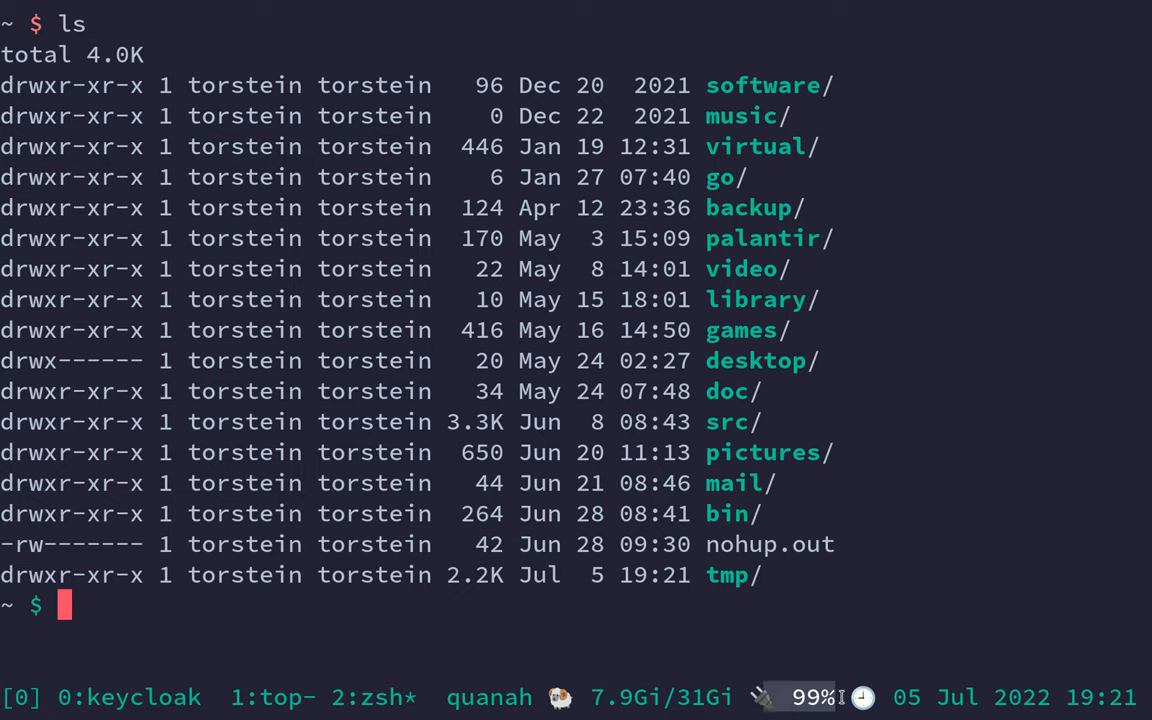
{"action": "mouse_move", "coordinate": [844, 656]}
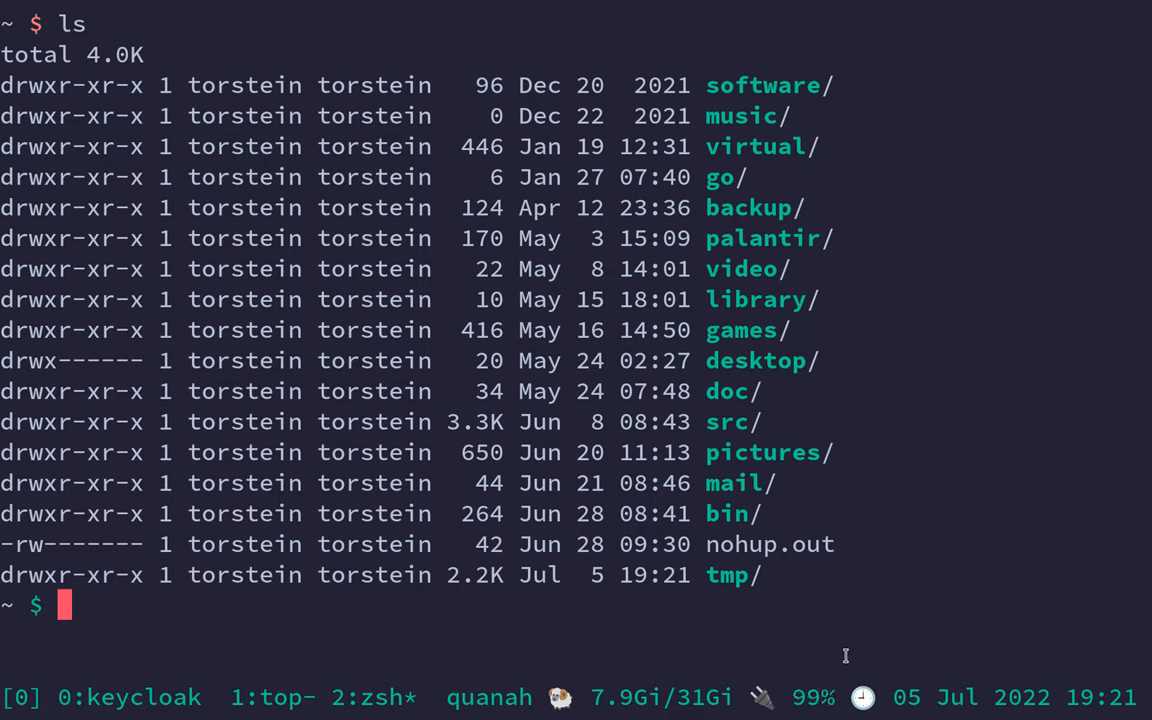
{"action": "mouse_move", "coordinate": [760, 464]}
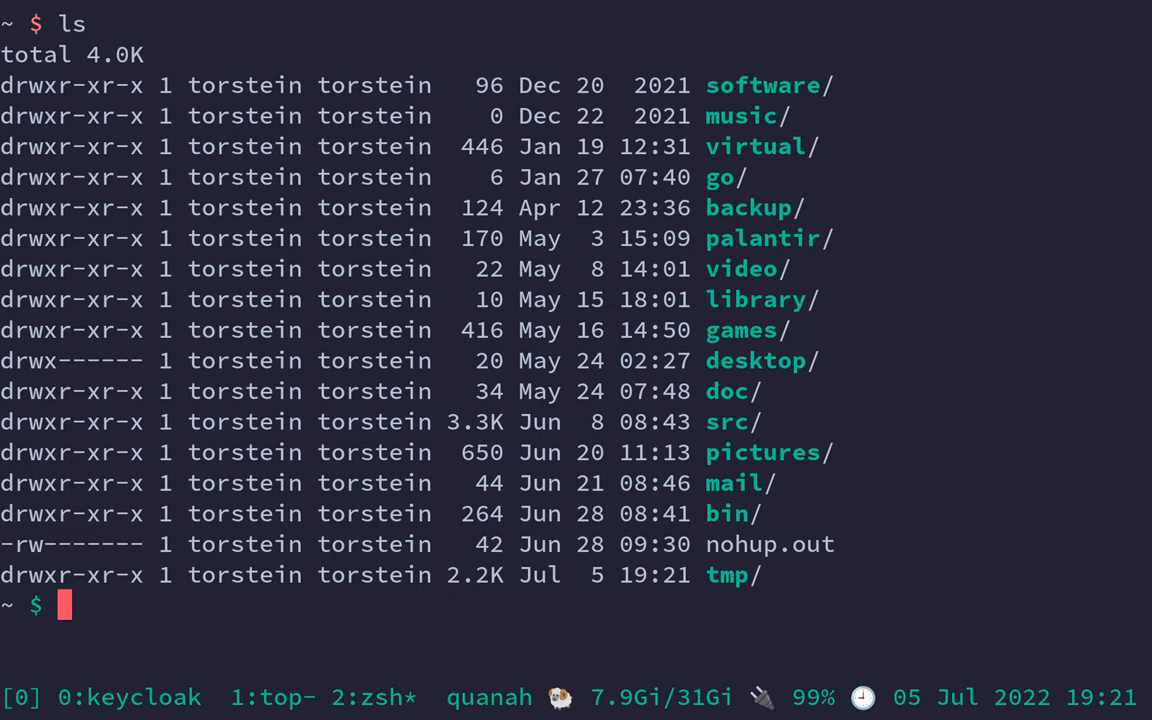
Step: Focus the Emacs frame holding the *scratch* notes on vterm, multi-vterm, shell-mode and spawn-shell
{"action": "left_click", "coordinate": [86, 696]}
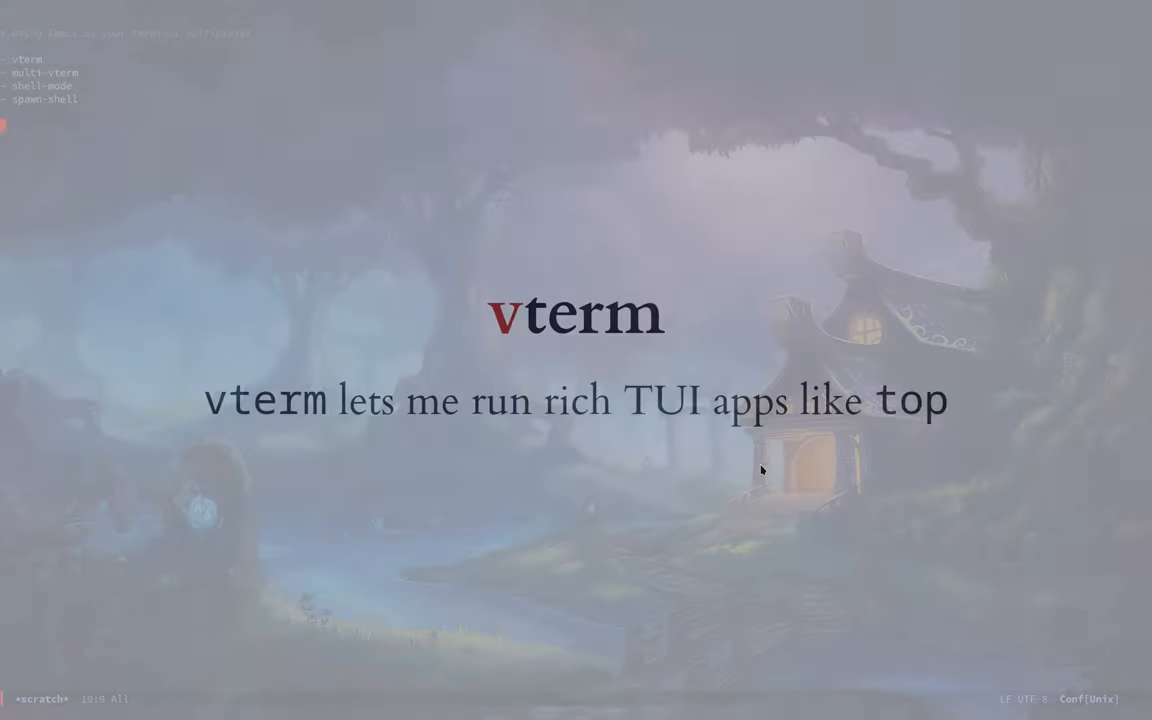
Step: In a vterm, edit /tmp/test.md with vim, adding a '## syntax high...' heading, then start multi-vterm
{"action": "key", "text": "M-x"}
{"action": "type", "text": "vim /tmp/test.md"}
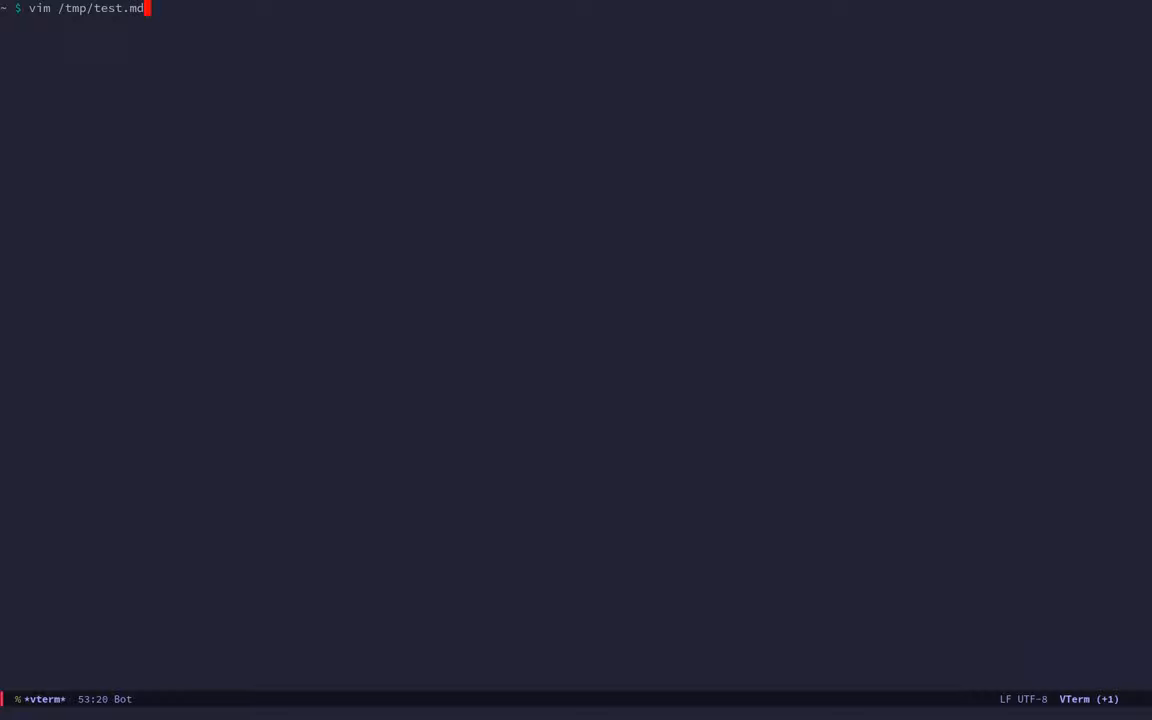
{"action": "key", "text": "Return"}
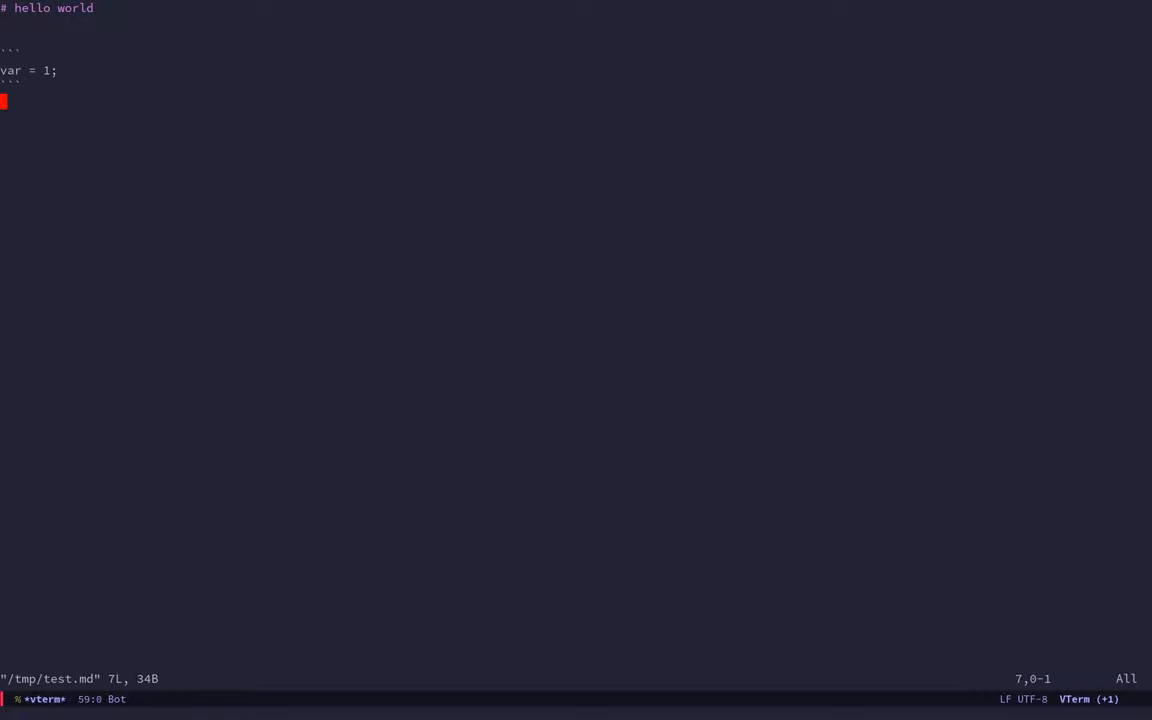
{"action": "type", "text": "## sy"}
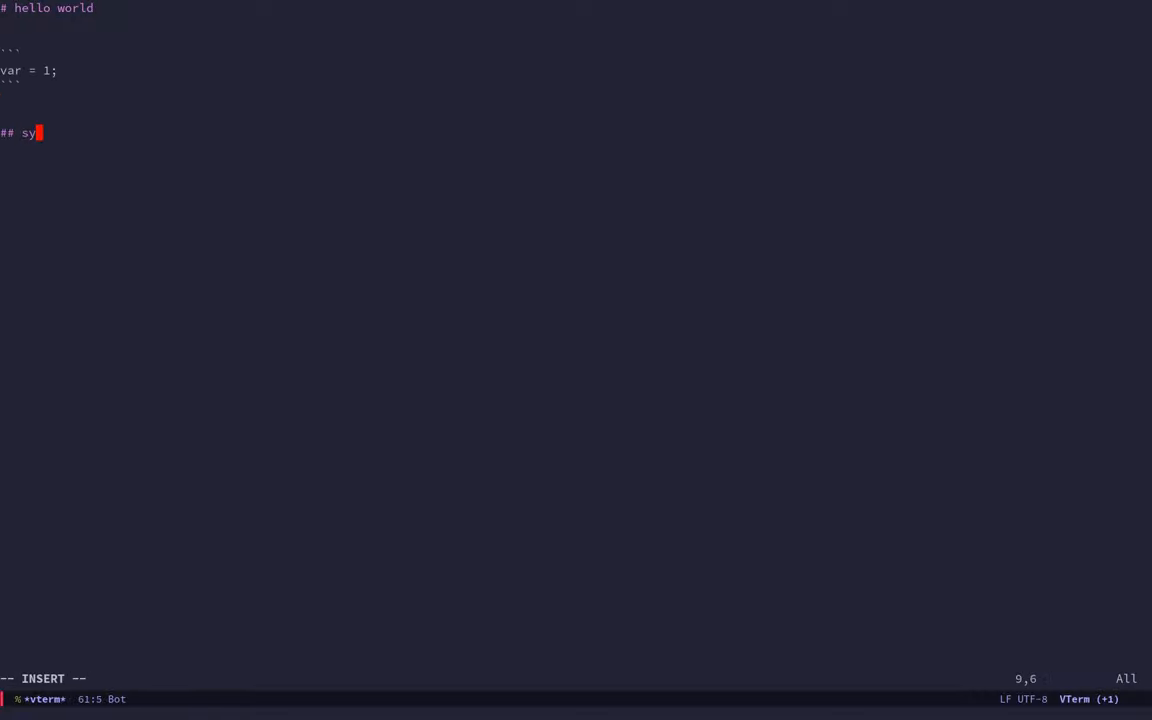
{"action": "type", "text": "ntax high"}
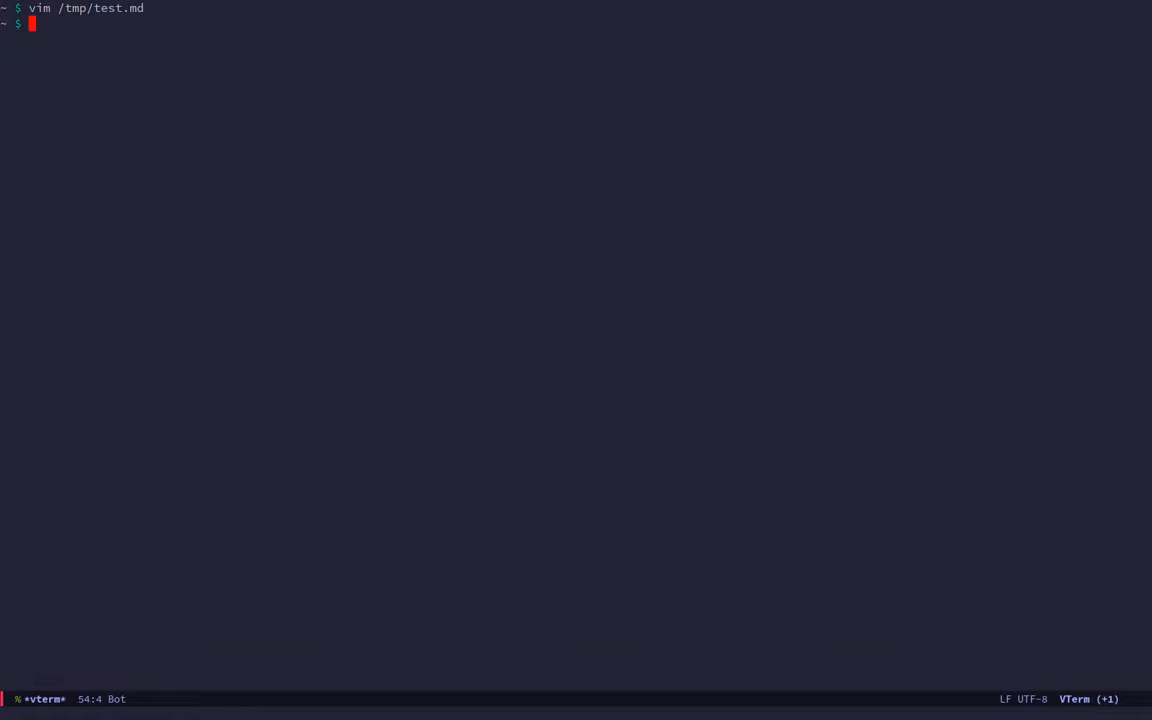
{"action": "type", "text": "mu"}
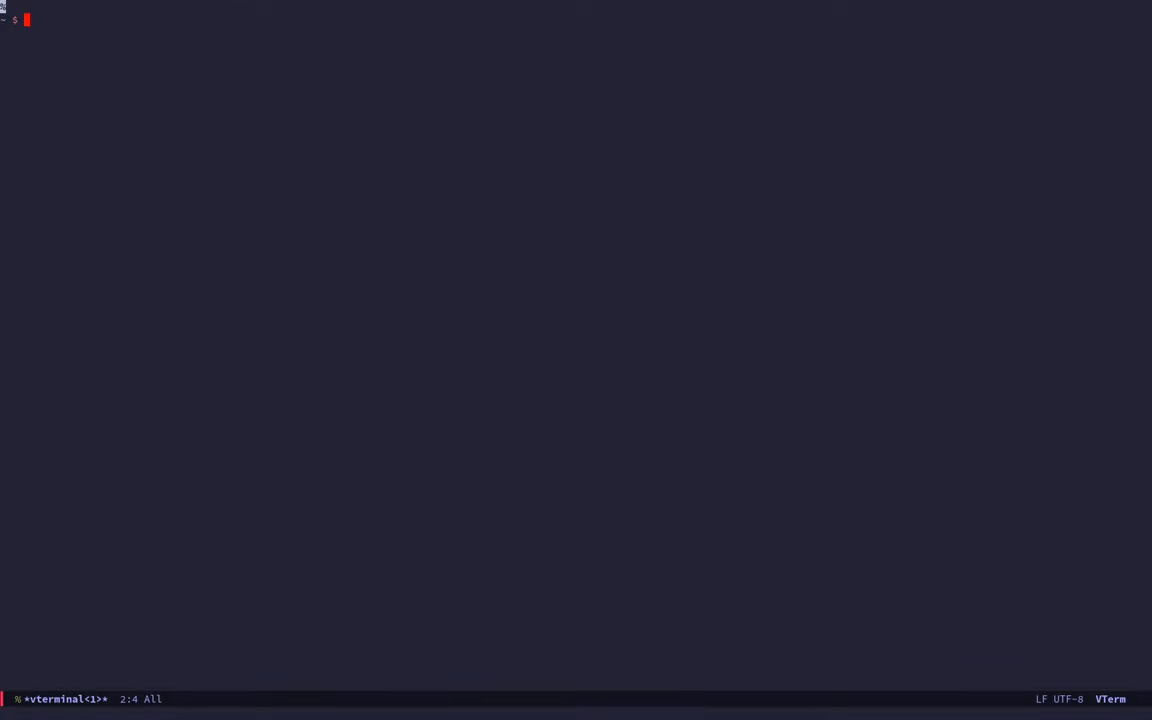
Step: Run df in the second vterm to show btrfs filesystem disk usage
{"action": "type", "text": "df"}
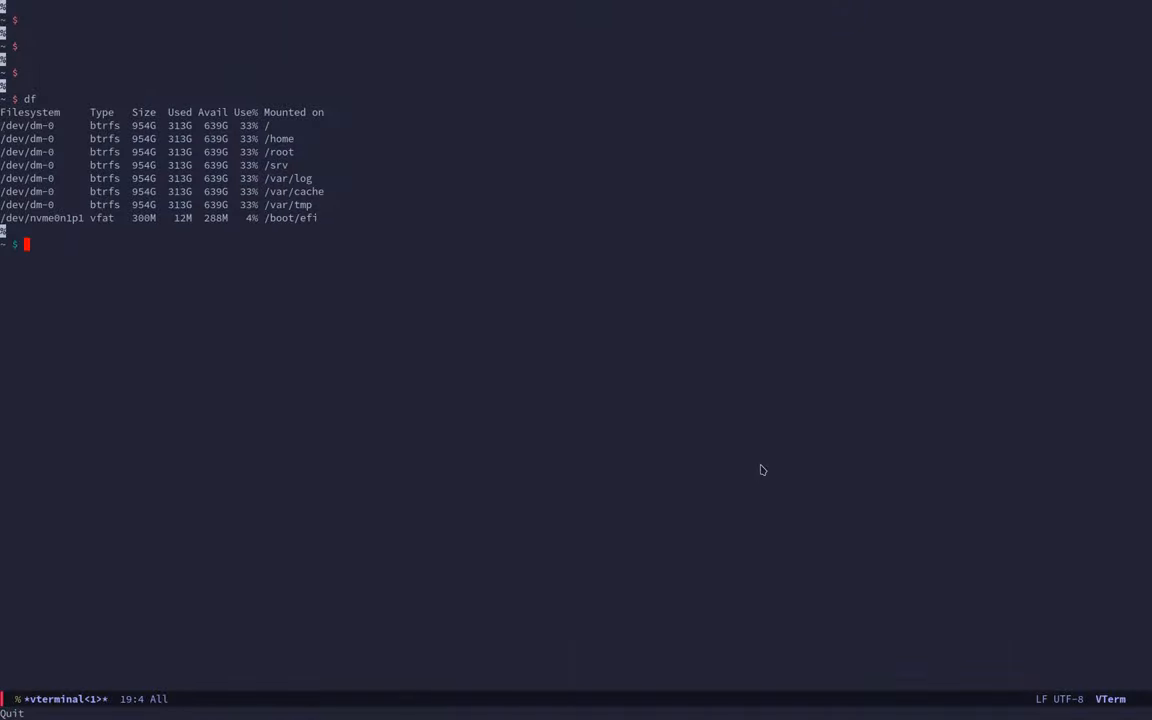
Step: In shell-mode, list the home directory and note the /opt/keycloak-16.1.0/bin/standalone.sh command
{"action": "type", "text": "/opt/keycloak-16.1.0/bin/standalone.sh"}
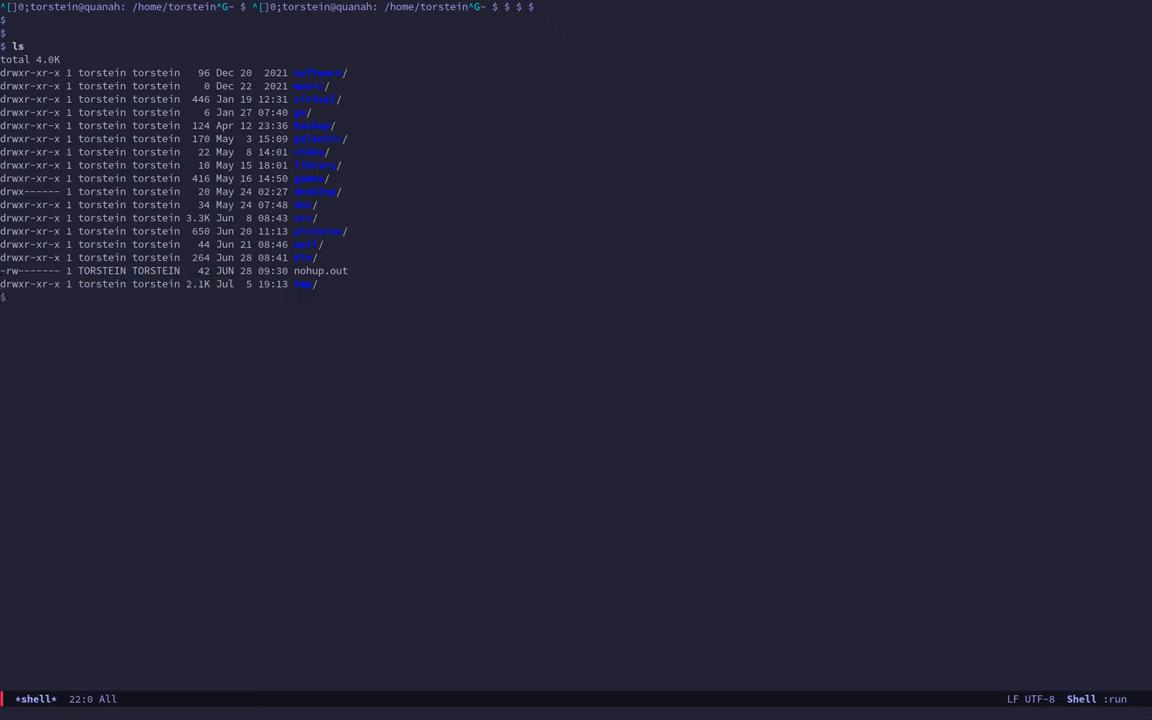
{"action": "mouse_move", "coordinate": [4, 284]}
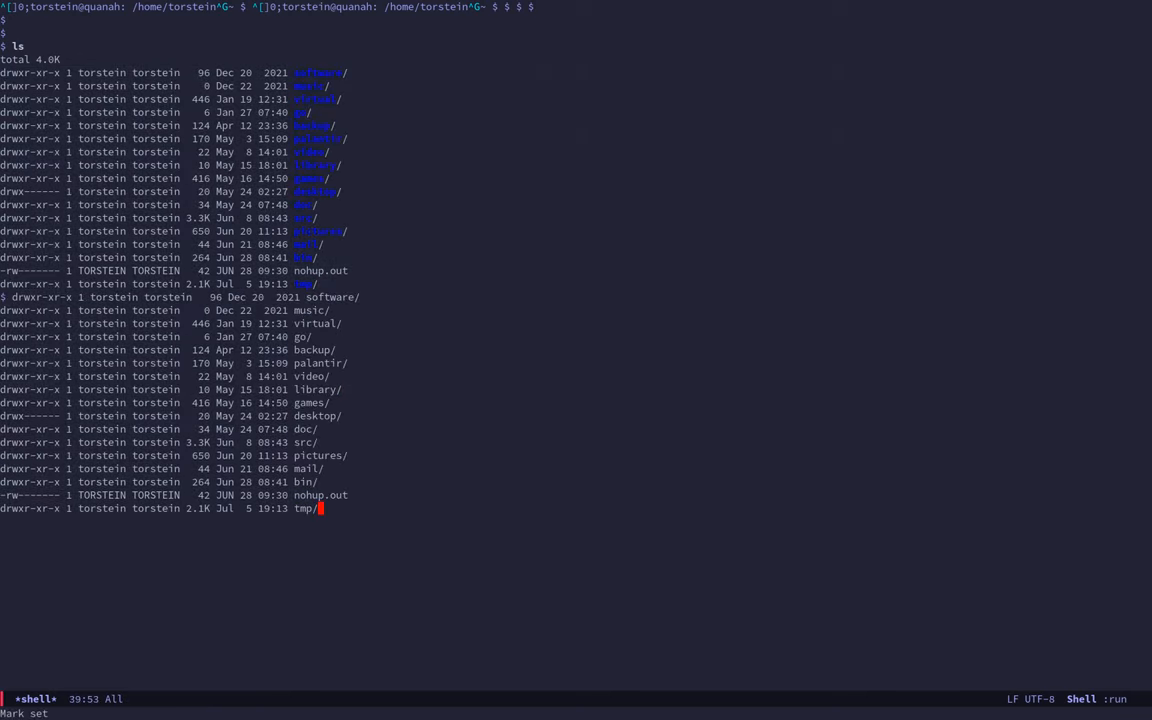
{"action": "scroll", "scroll_direction": "down", "scroll_amount": 3}
{"action": "type", "text": "keycloak"}
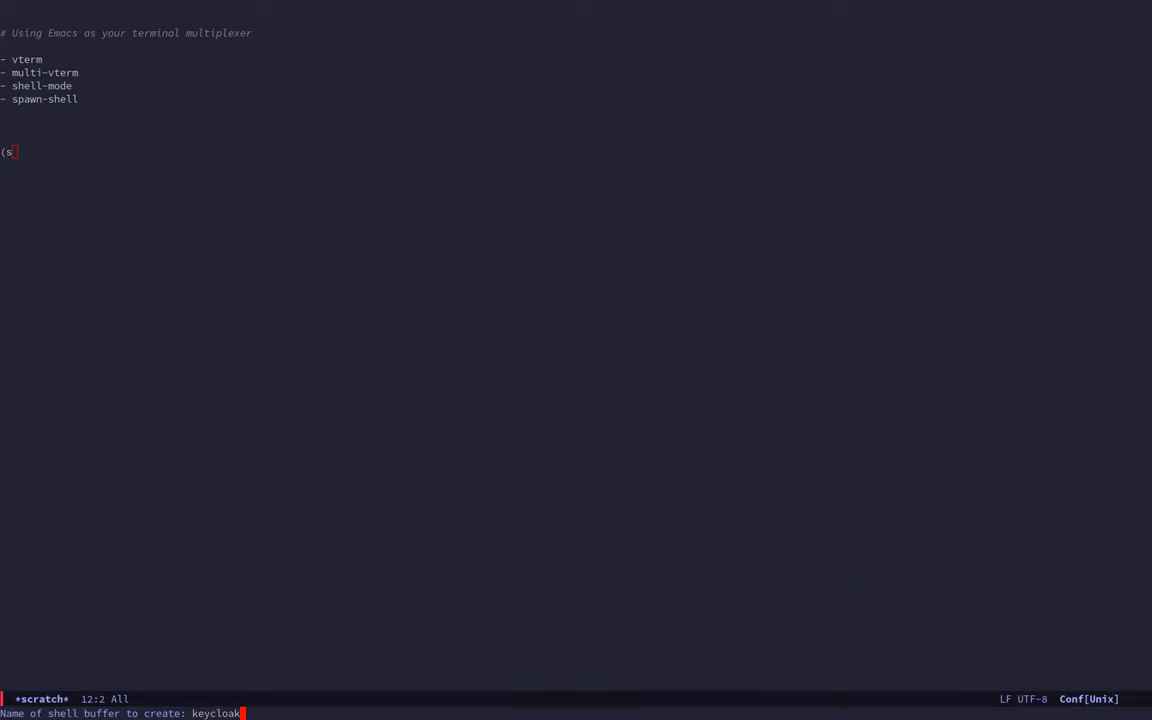
Step: Create the 'keycloak' shell buffer and launch /opt/keycloak-16.1.0/bin/standalone.sh, watching its startup logs
{"action": "key", "text": "Return"}
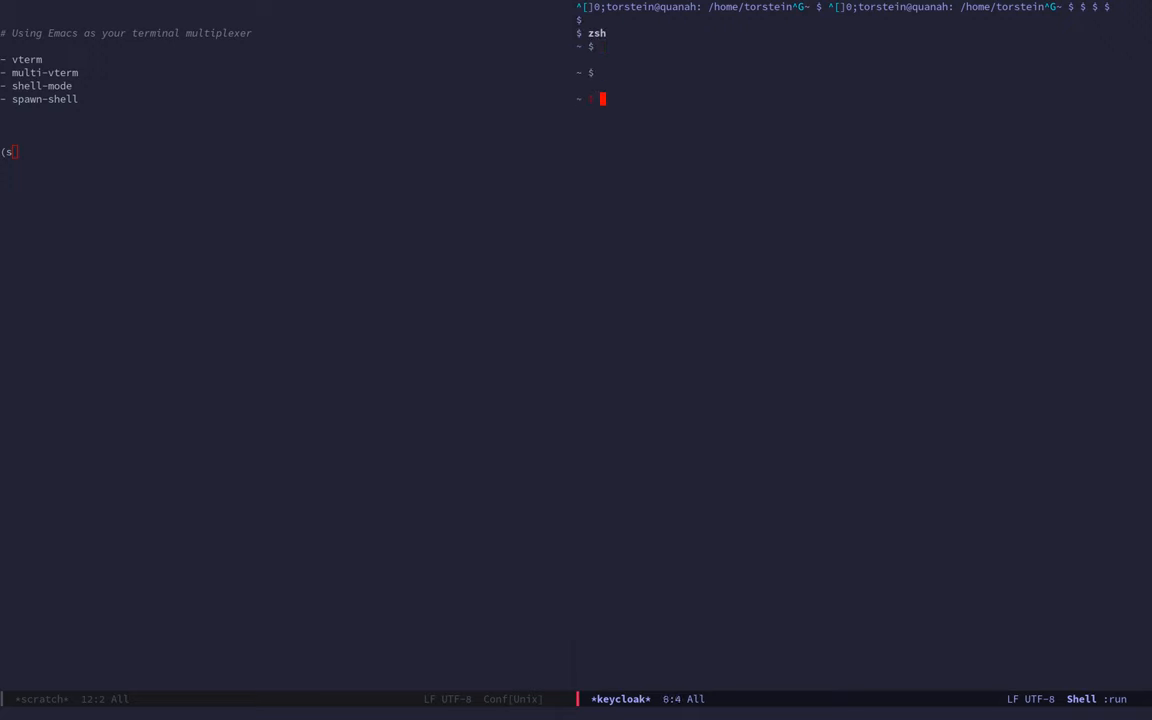
{"action": "type", "text": "/opt/"}
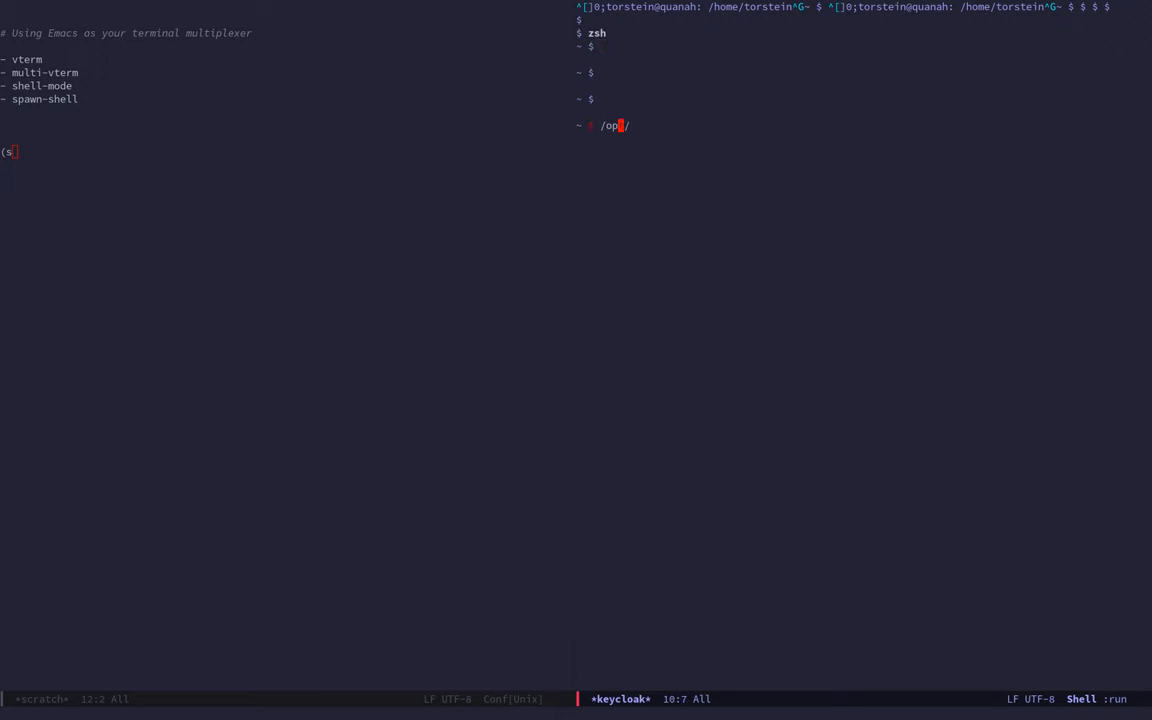
{"action": "type", "text": "t/"}
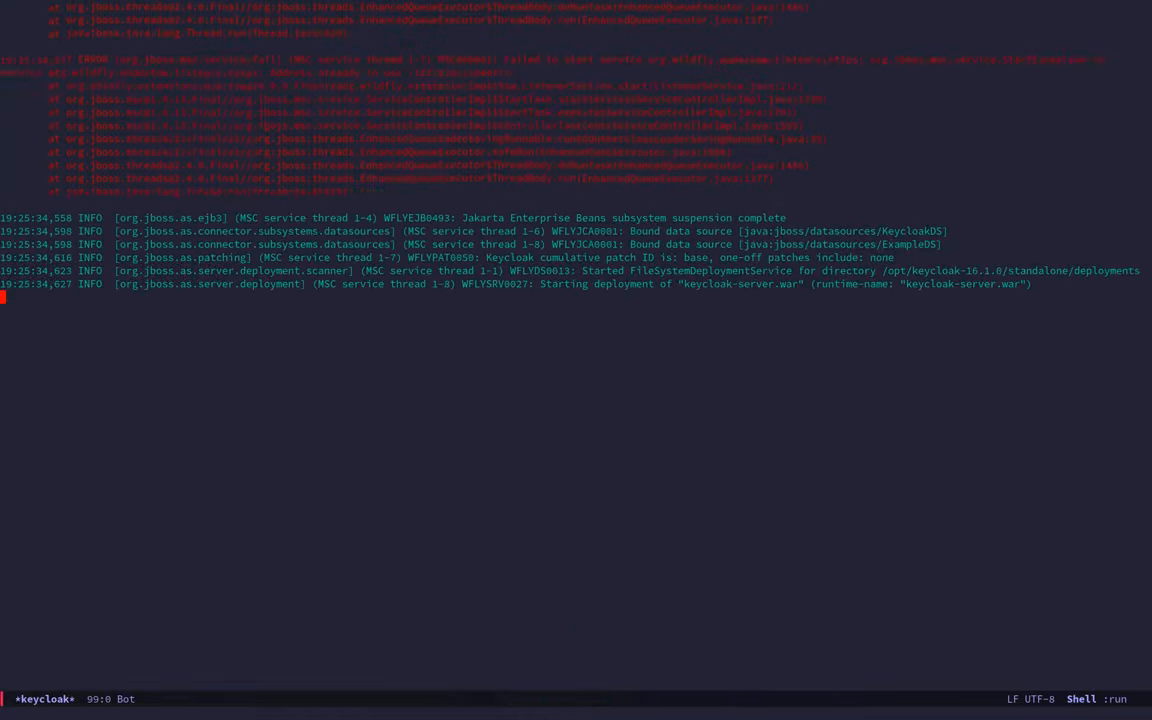
{"action": "scroll", "scroll_direction": "down", "scroll_amount": 3}
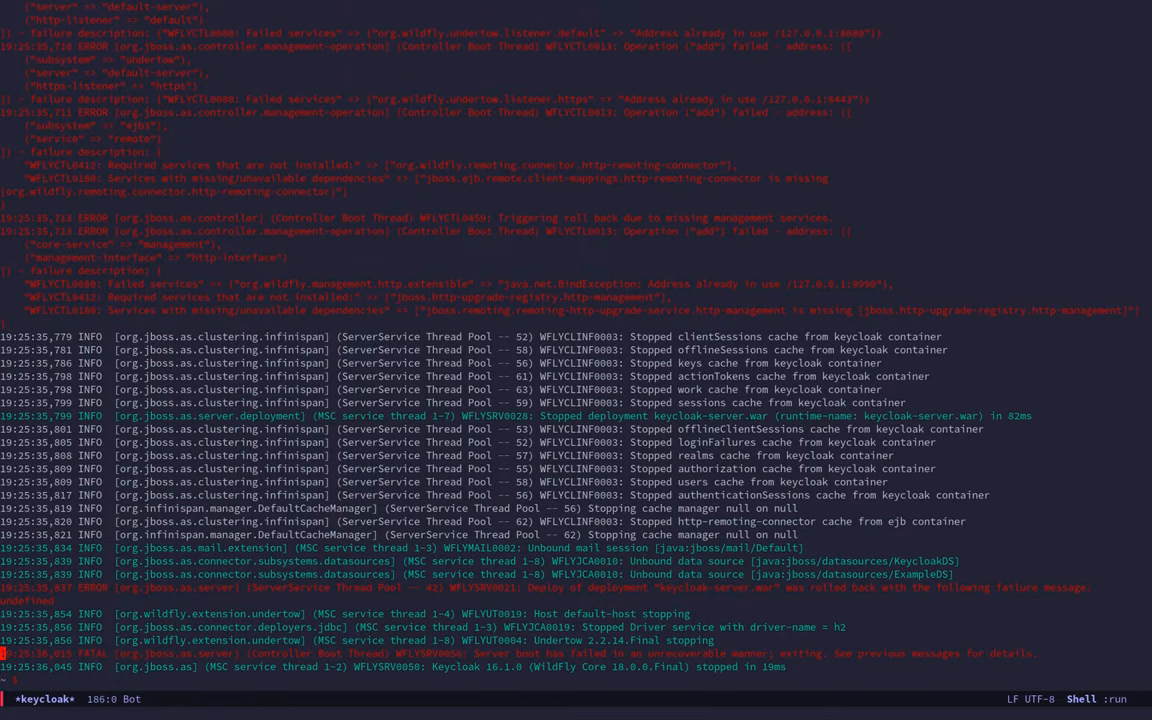